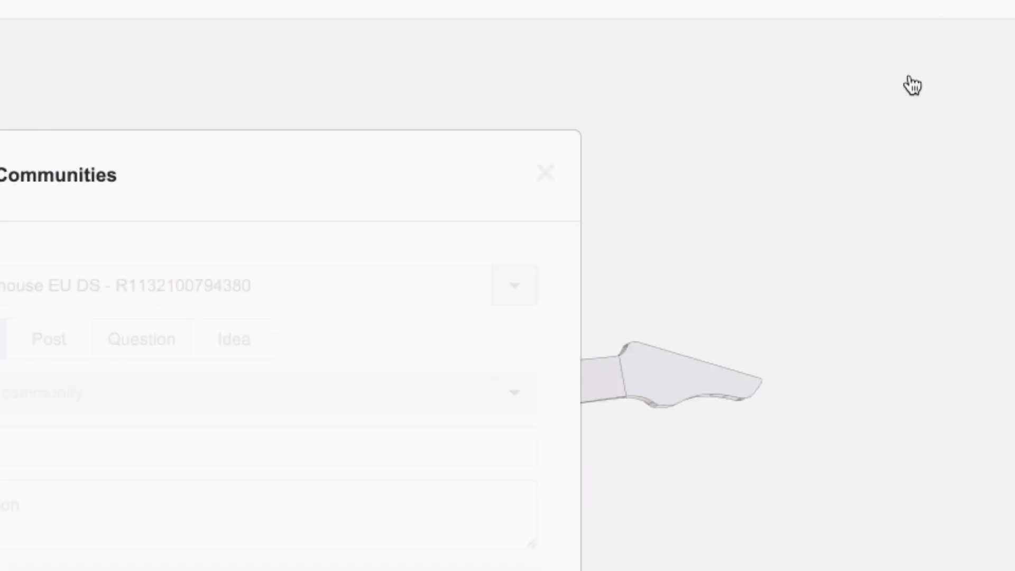
{"action": "type", "text": "Witho"}
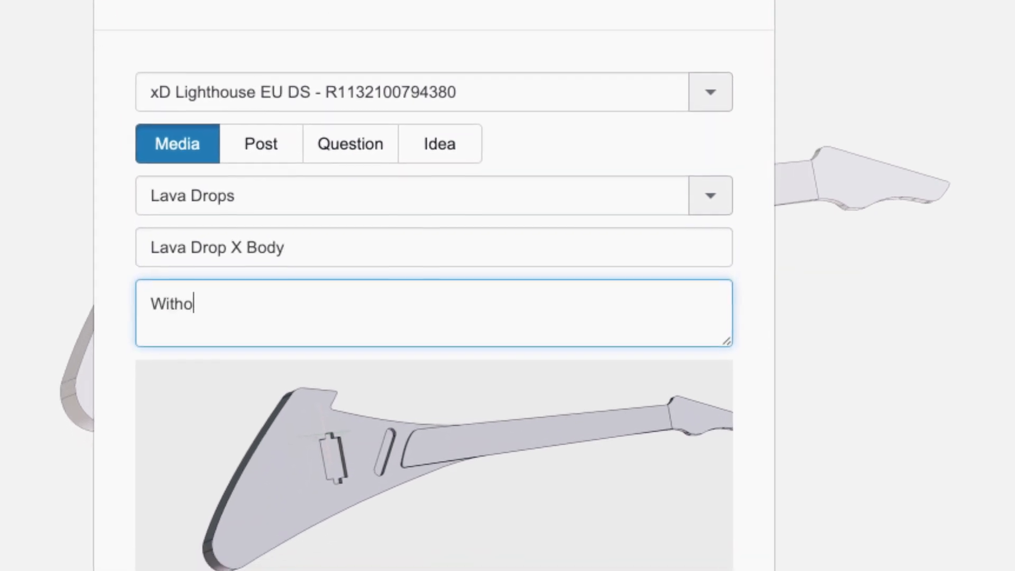
{"action": "scroll", "scroll_direction": "down", "scroll_amount": 3}
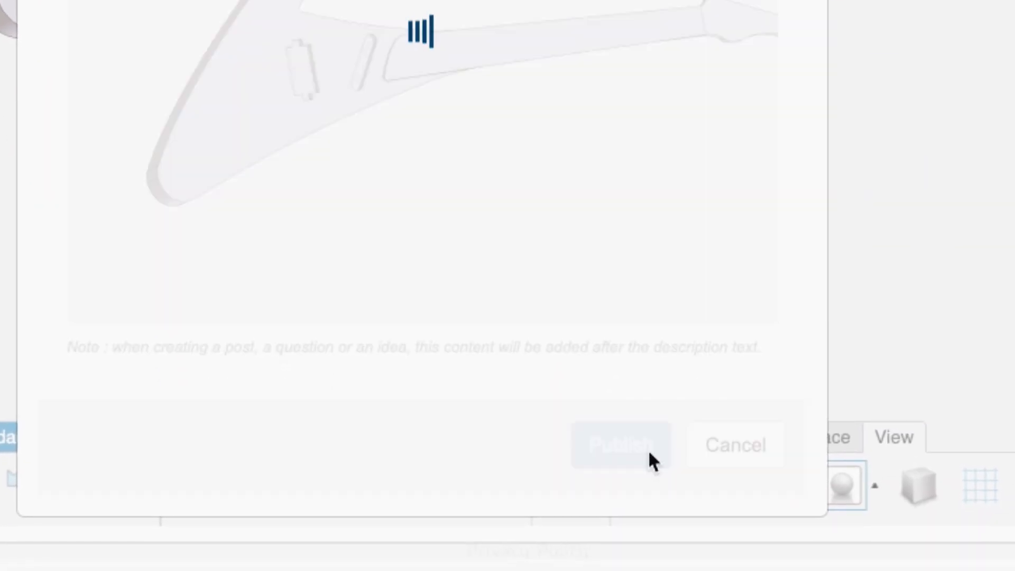